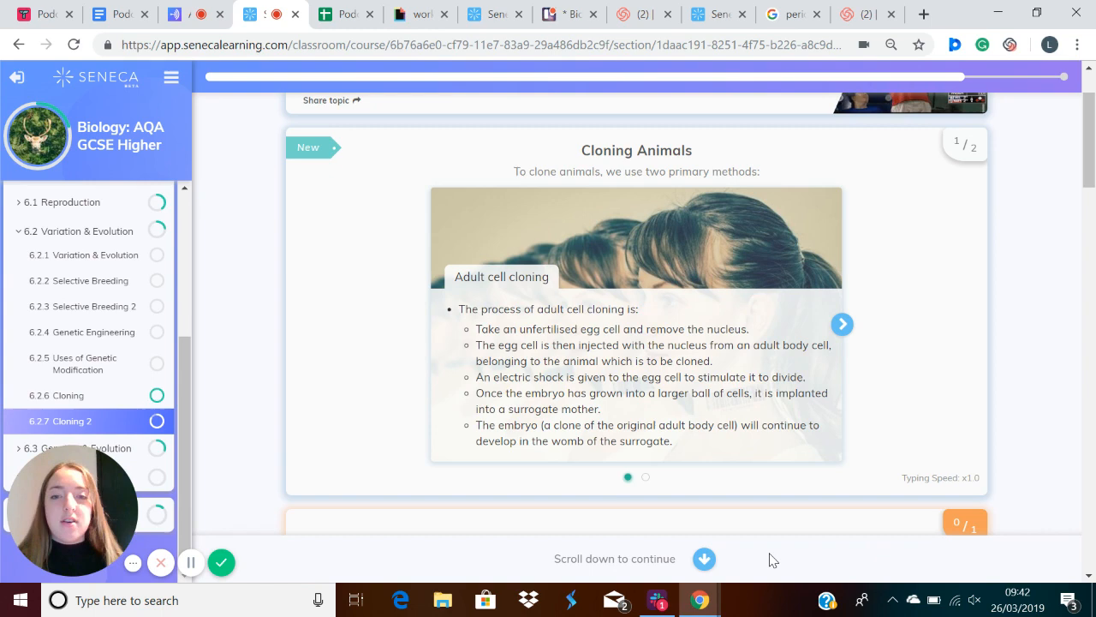
pyautogui.moveTo(854, 343)
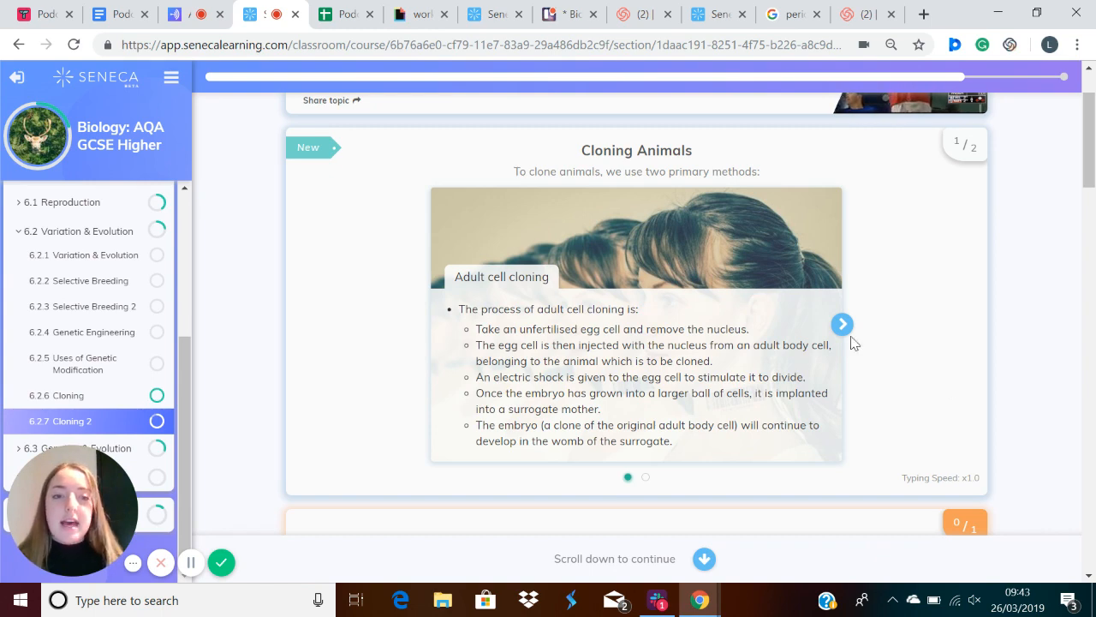
# Step: View the Embryo transplants card, then return to the Adult cell cloning card
pyautogui.click(842, 324)
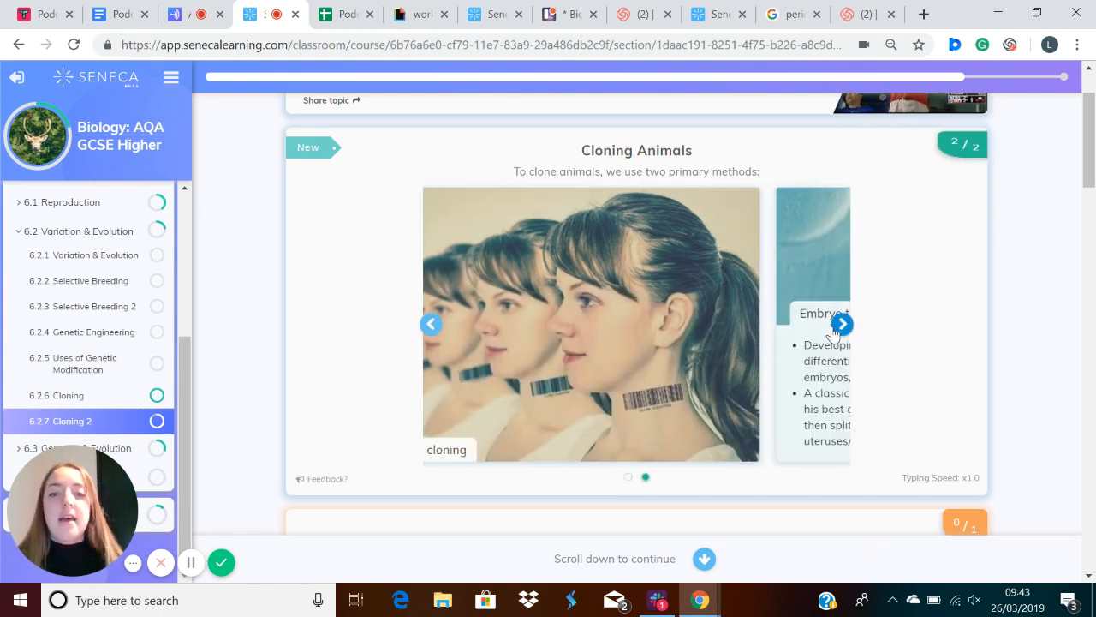
pyautogui.click(842, 323)
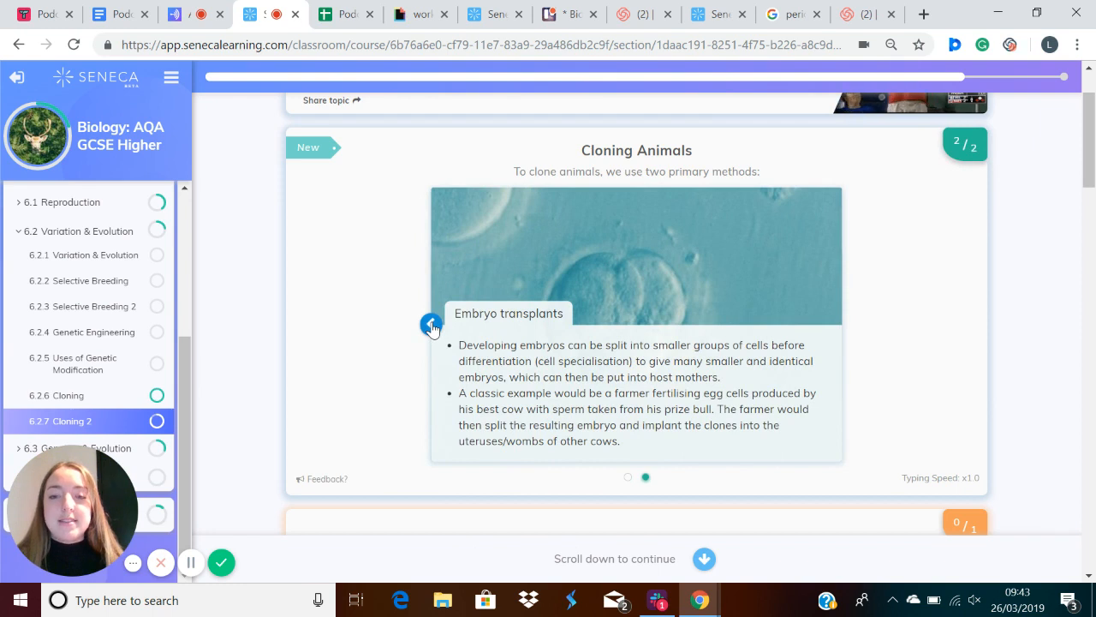
pyautogui.click(431, 323)
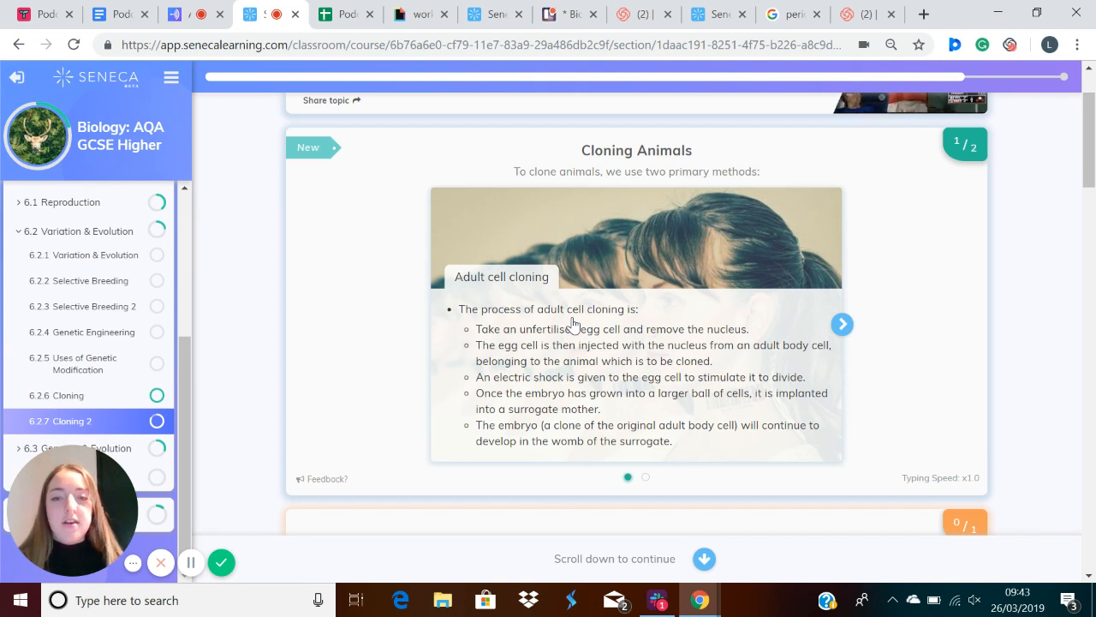
pyautogui.moveTo(654, 360)
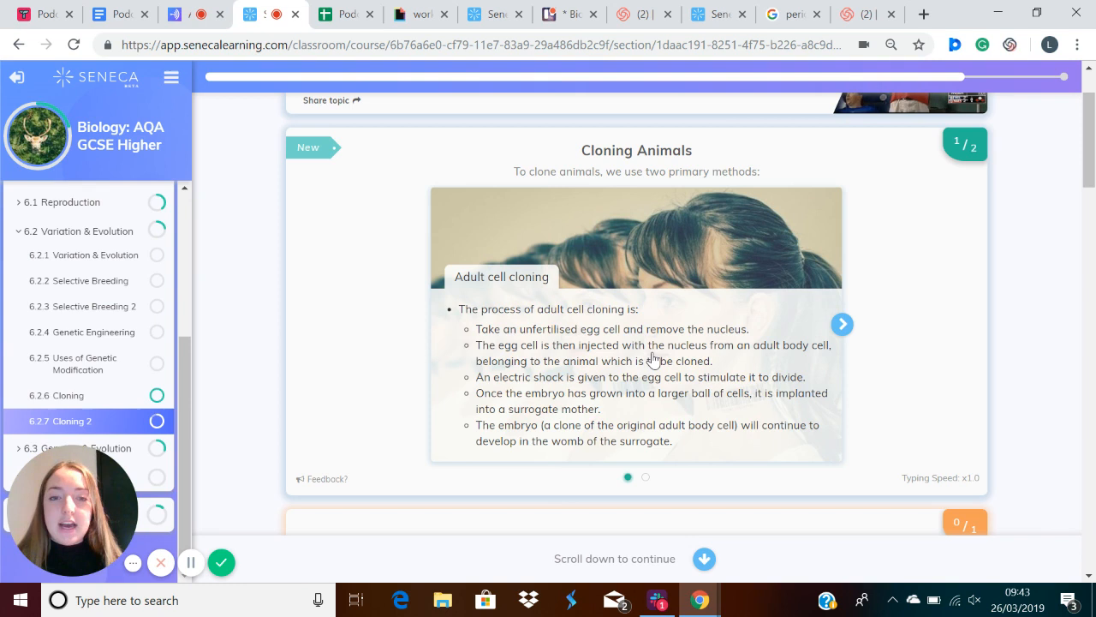
pyautogui.moveTo(553, 336)
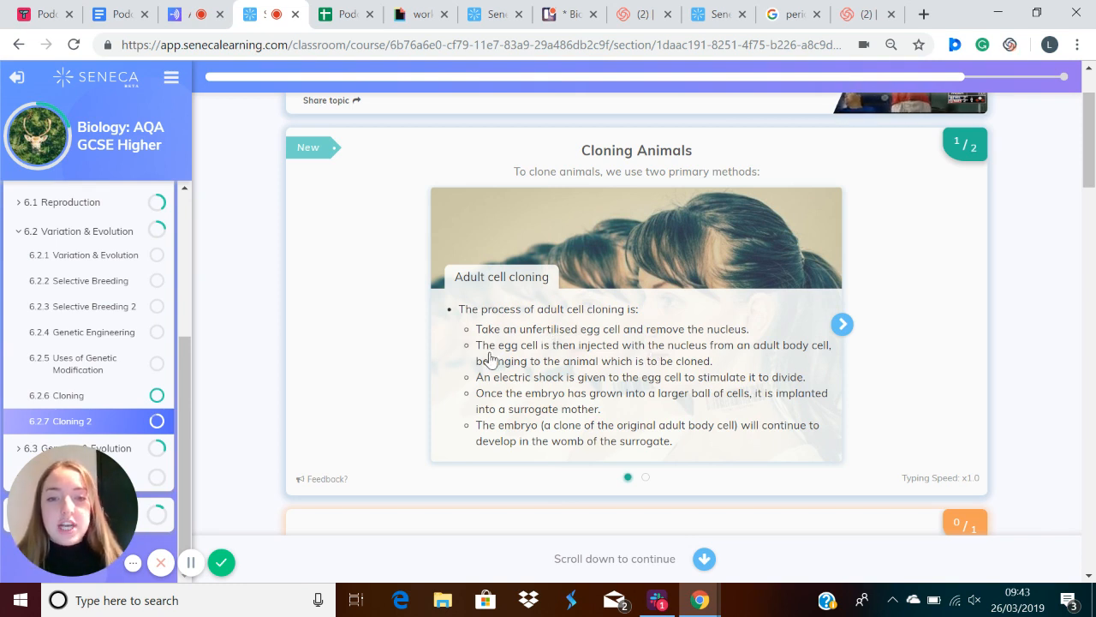
pyautogui.moveTo(392, 366)
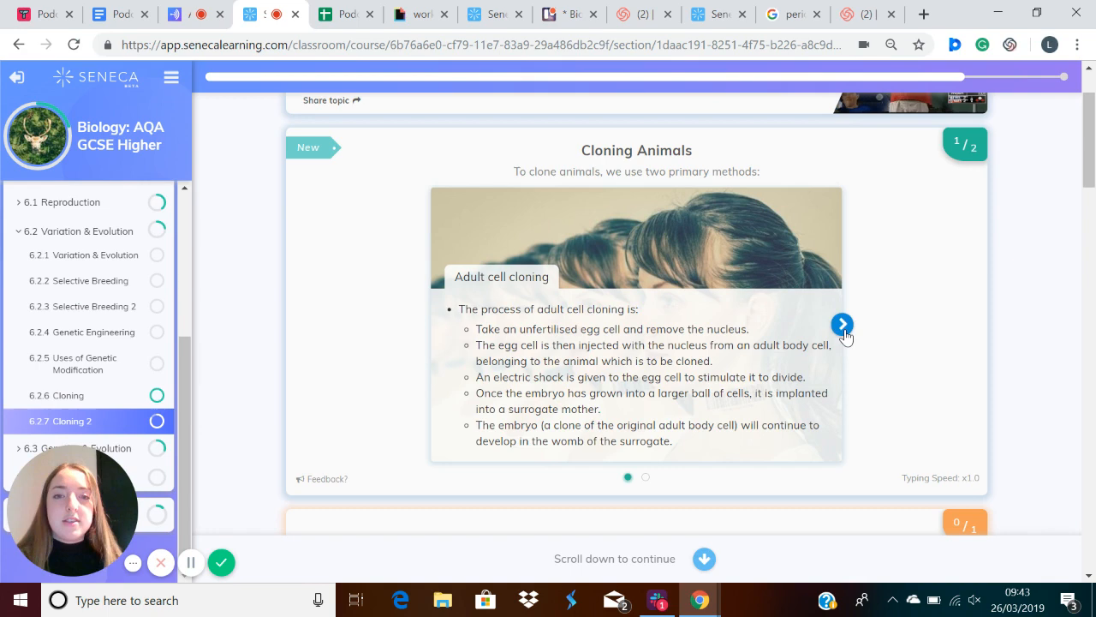
pyautogui.click(842, 324)
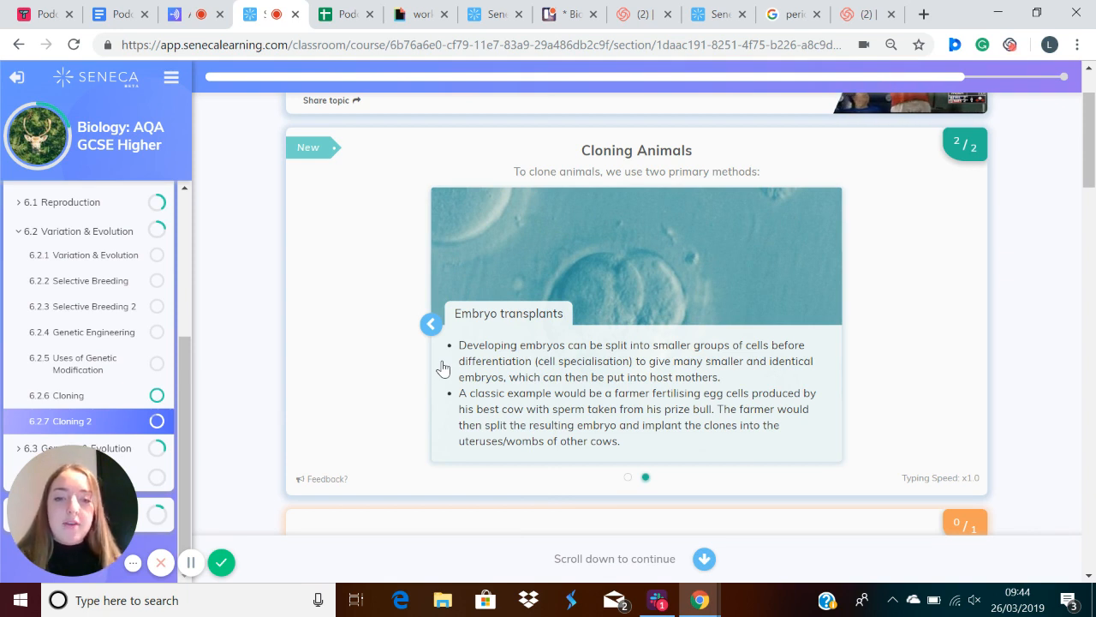
pyautogui.moveTo(389, 436)
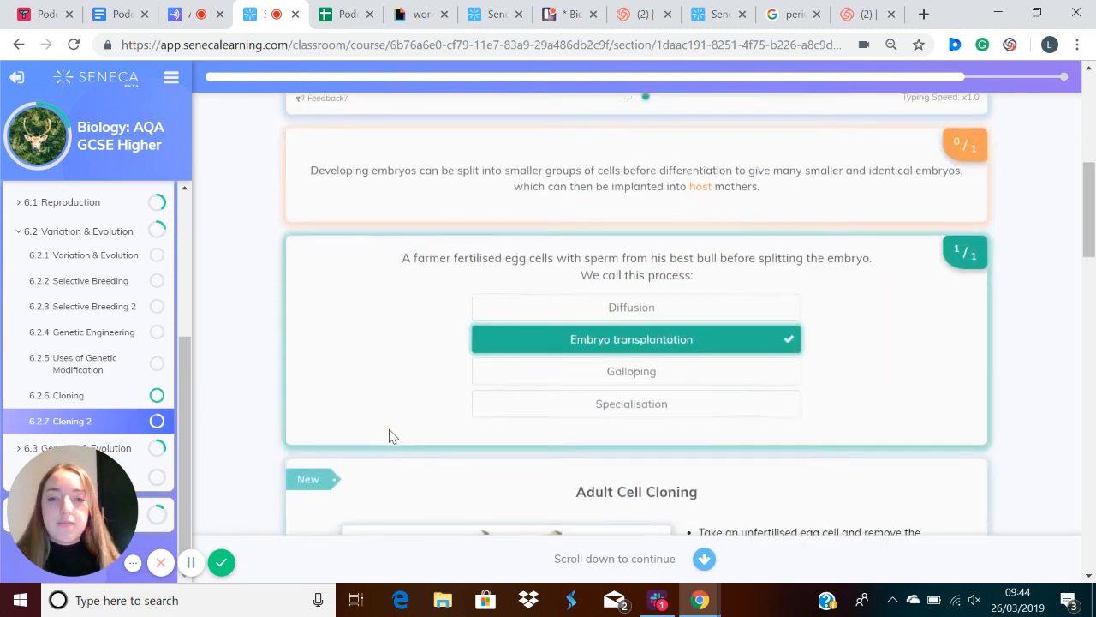
# Step: Scroll through the Adult Cell Cloning true-statements question and the Dolly the sheep question
pyautogui.scroll(-3)
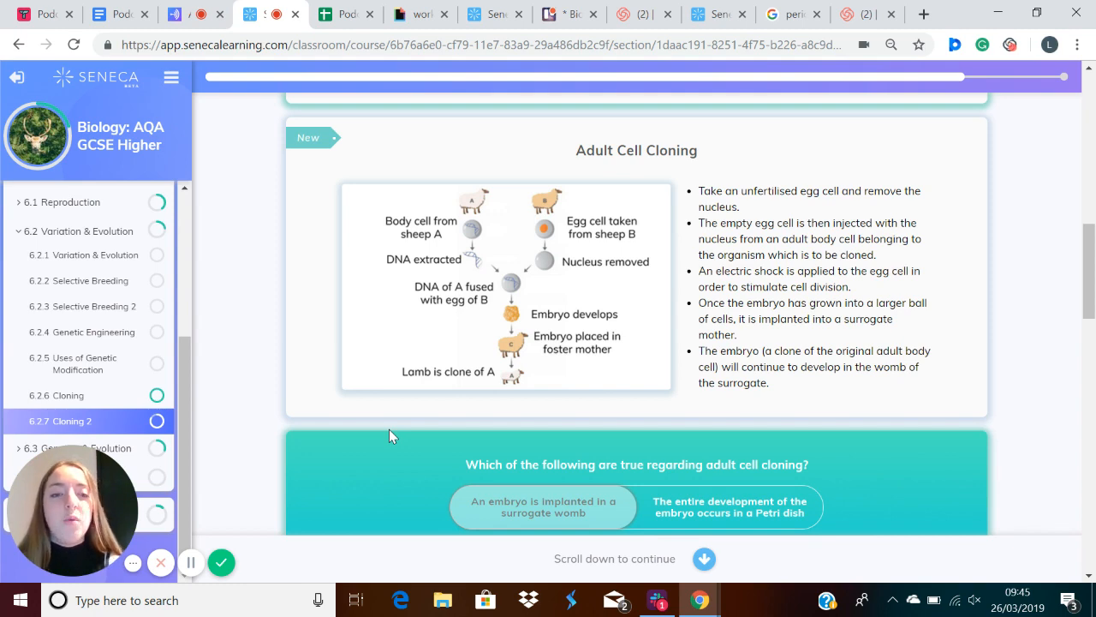
pyautogui.scroll(-3)
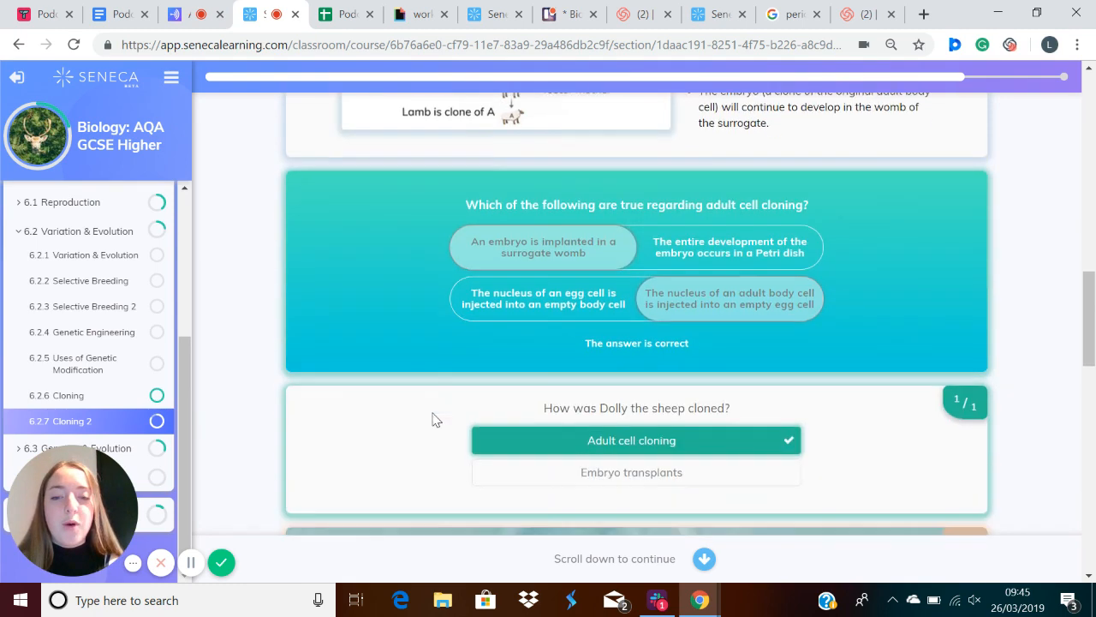